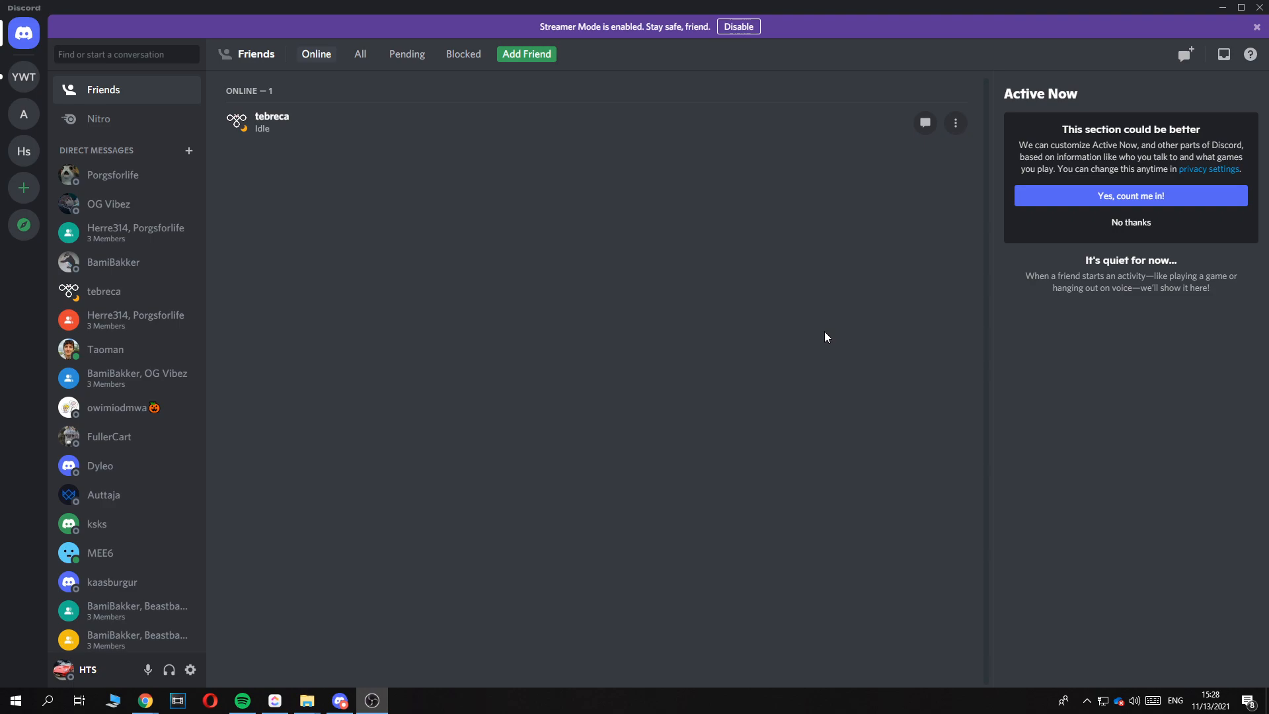
mouse_move(623, 598)
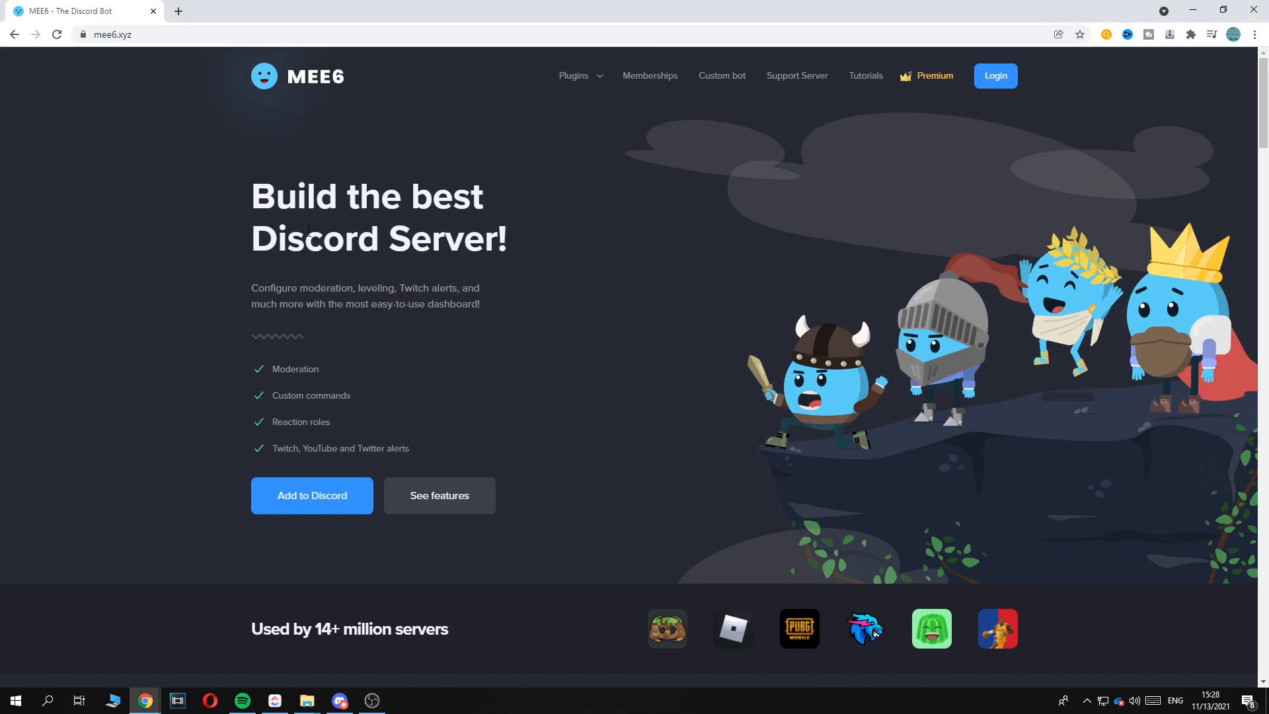
mouse_move(252, 209)
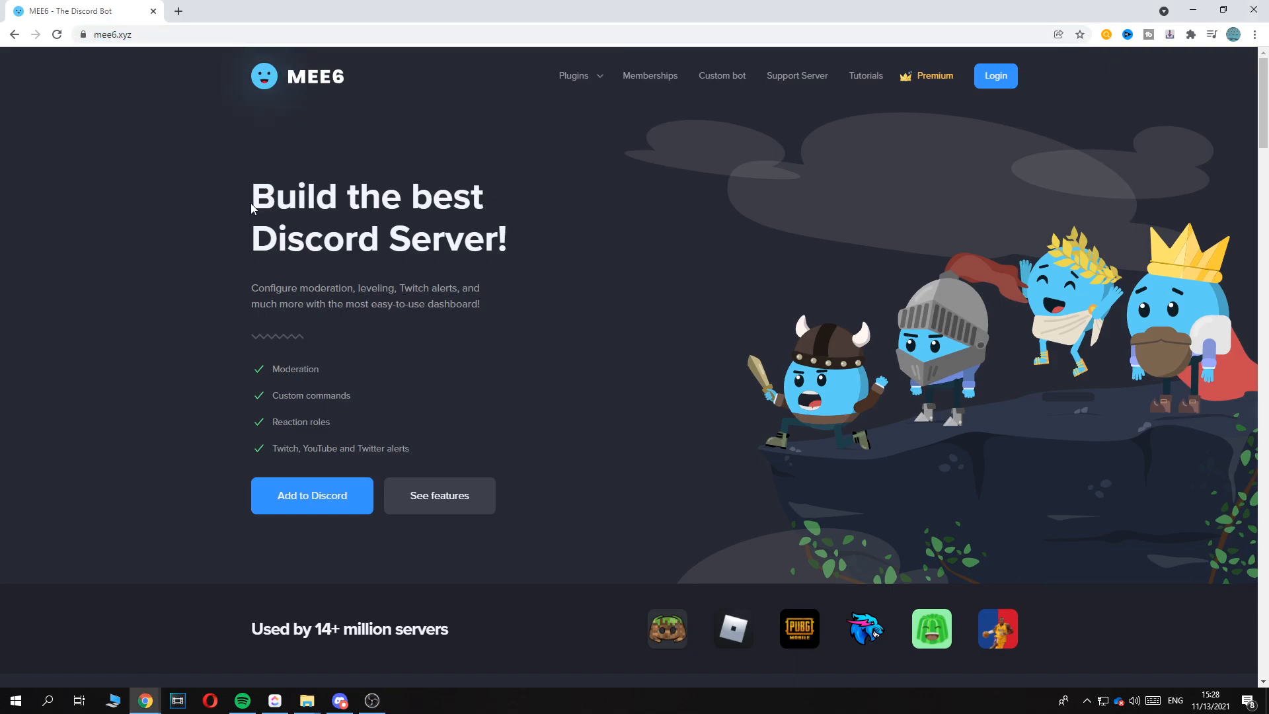
mouse_move(349, 453)
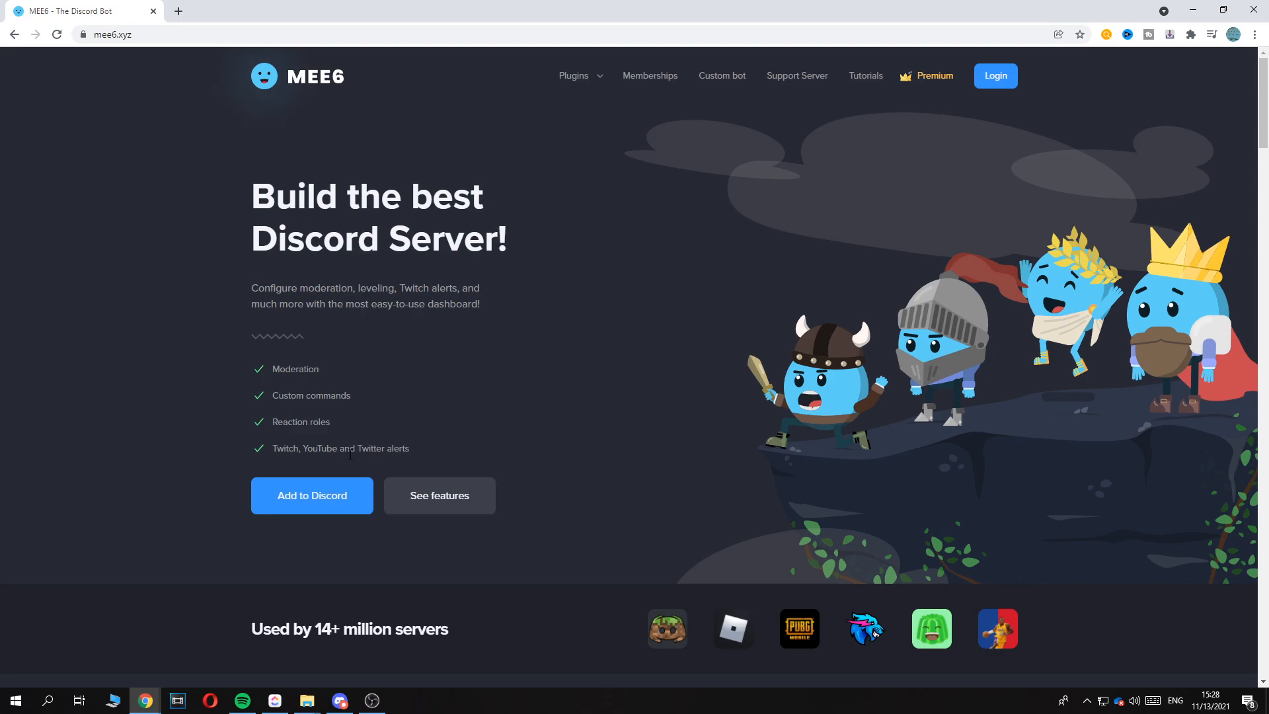
Step: Start adding MEE6 to Discord from the home page, bringing up the authorization prompt
scroll("down", 3)
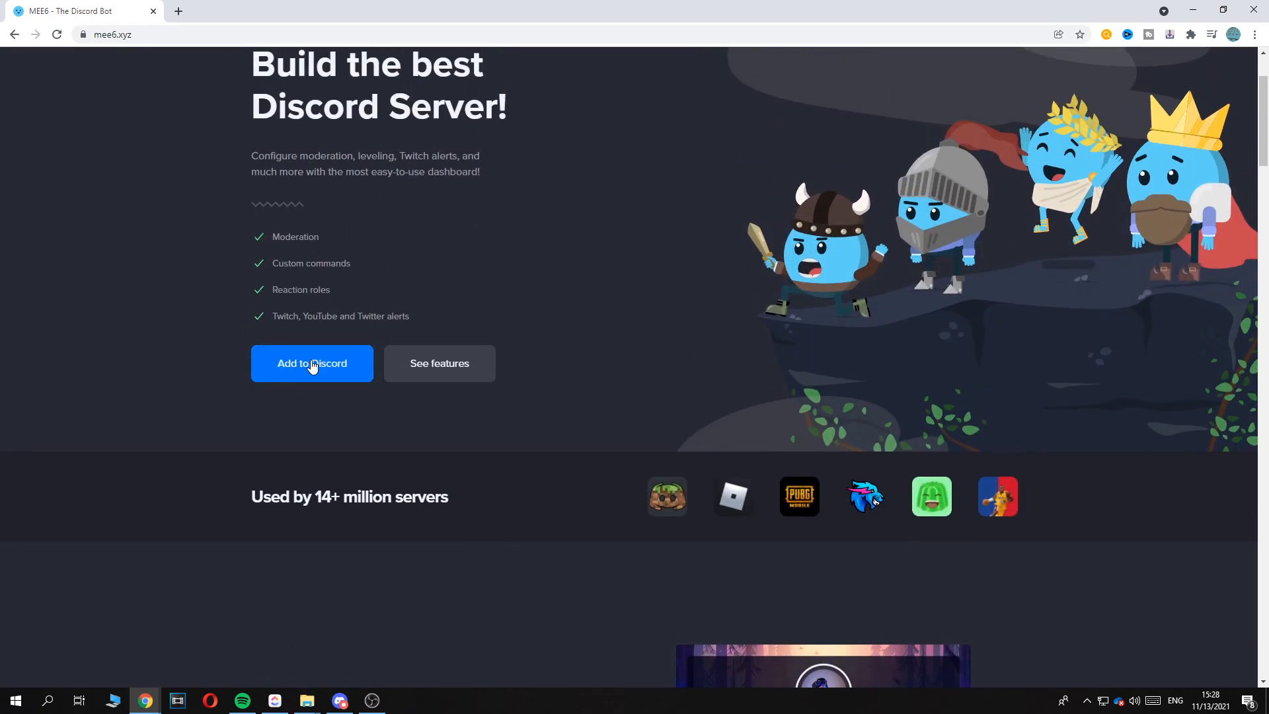
left_click(312, 362)
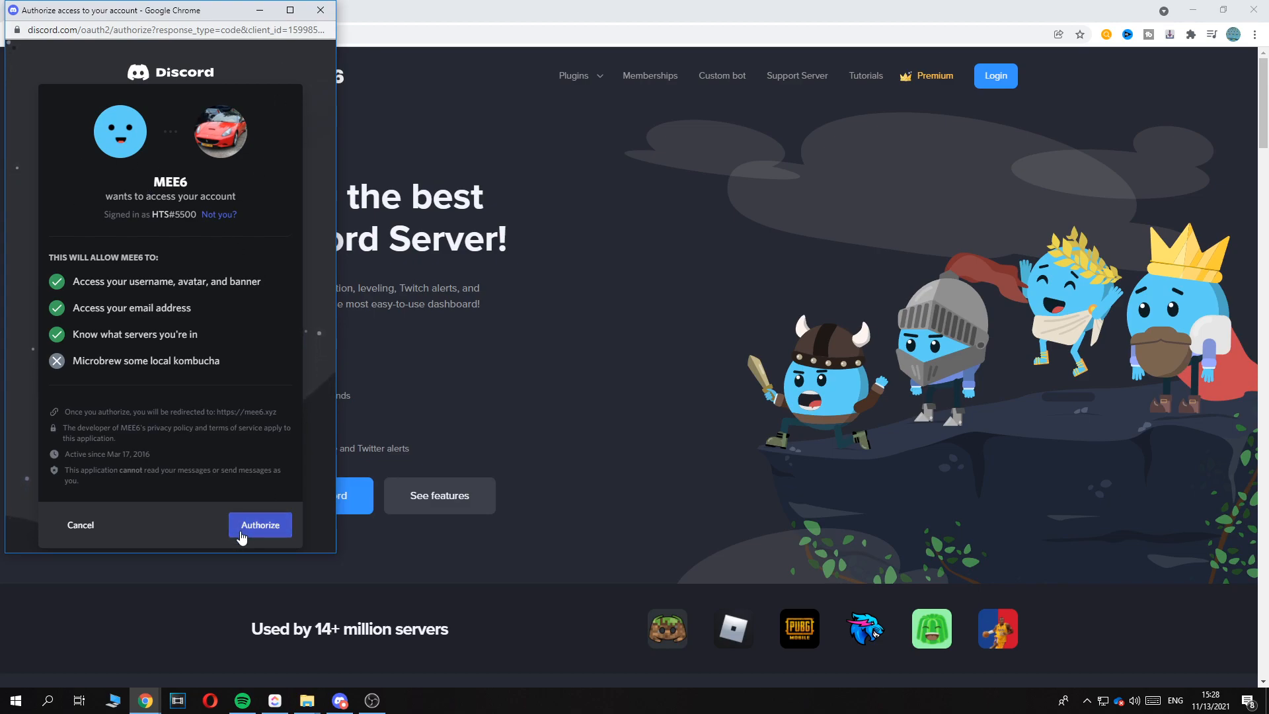
Step: Authorize MEE6 on the account, go to the owned server's dashboard, and return to Discord
left_click(261, 524)
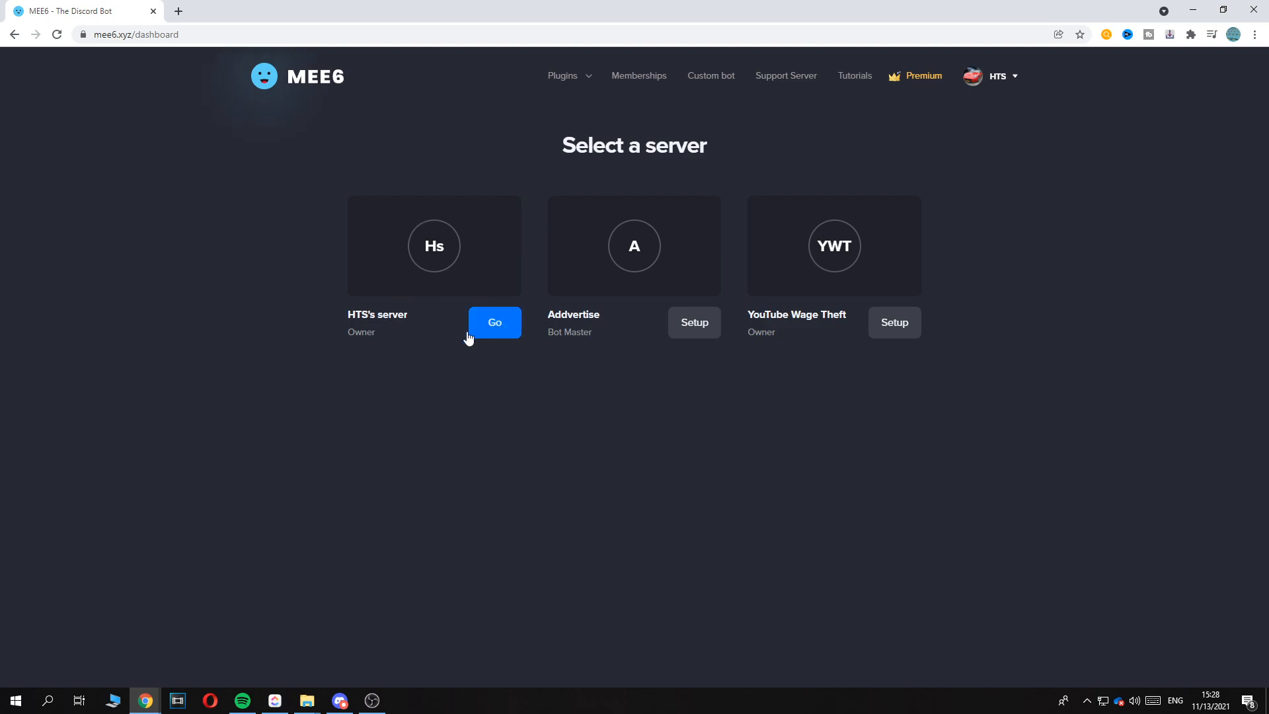
left_click(493, 322)
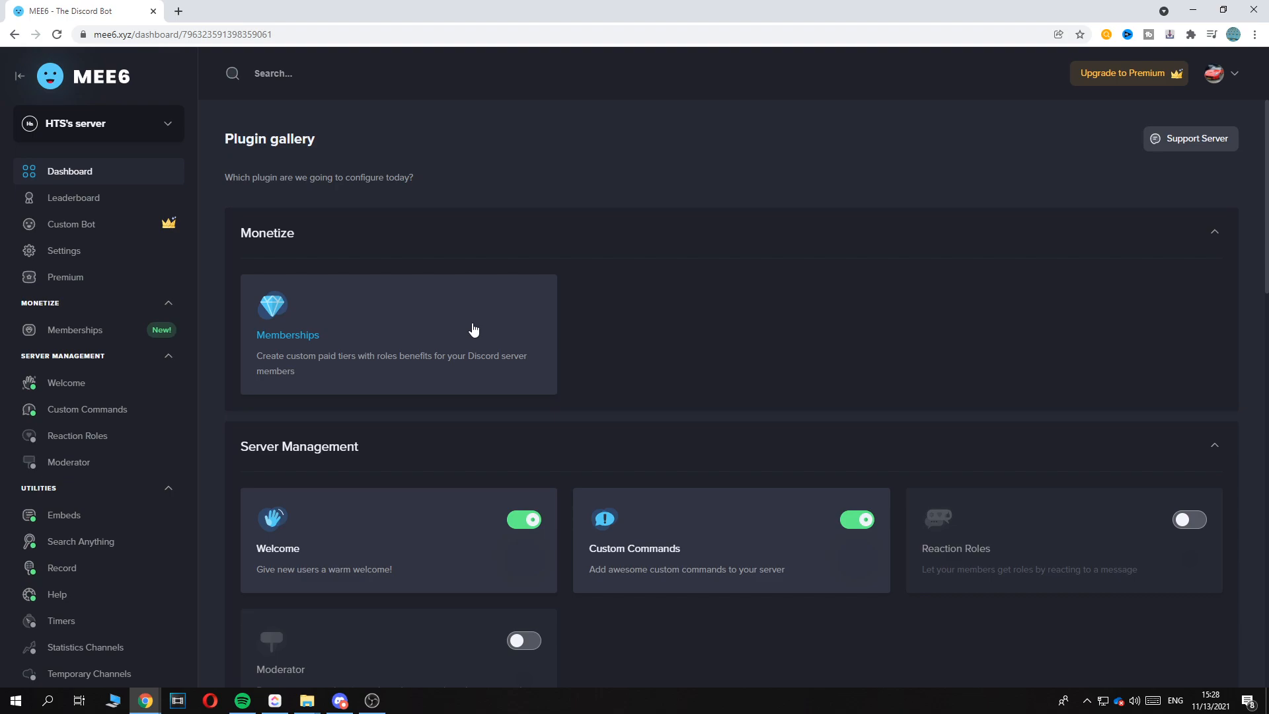
mouse_move(103, 275)
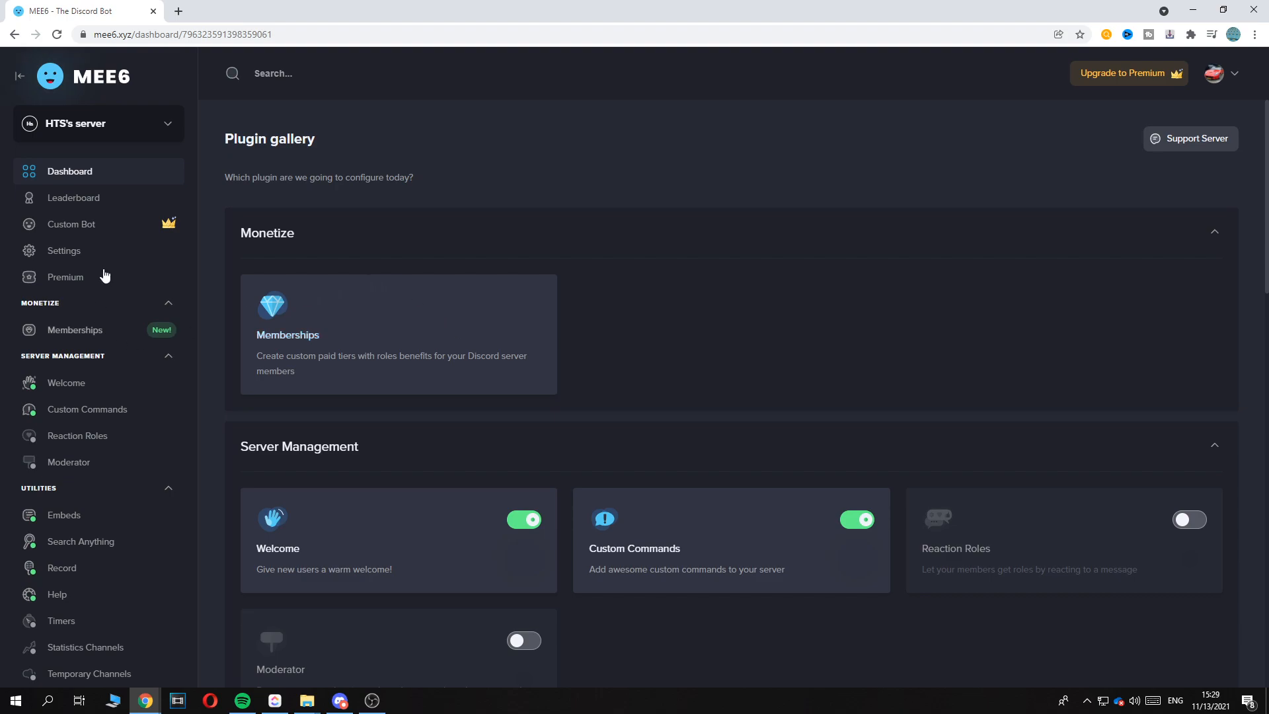
left_click(340, 700)
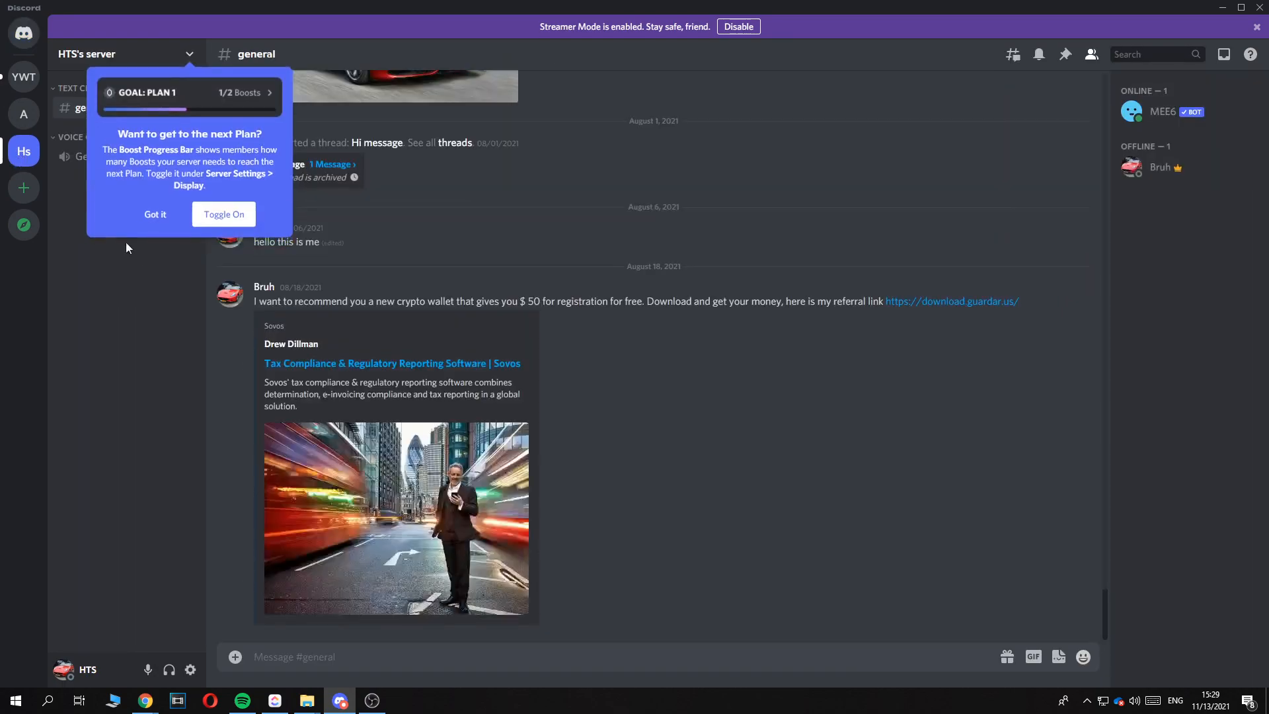
mouse_move(1147, 111)
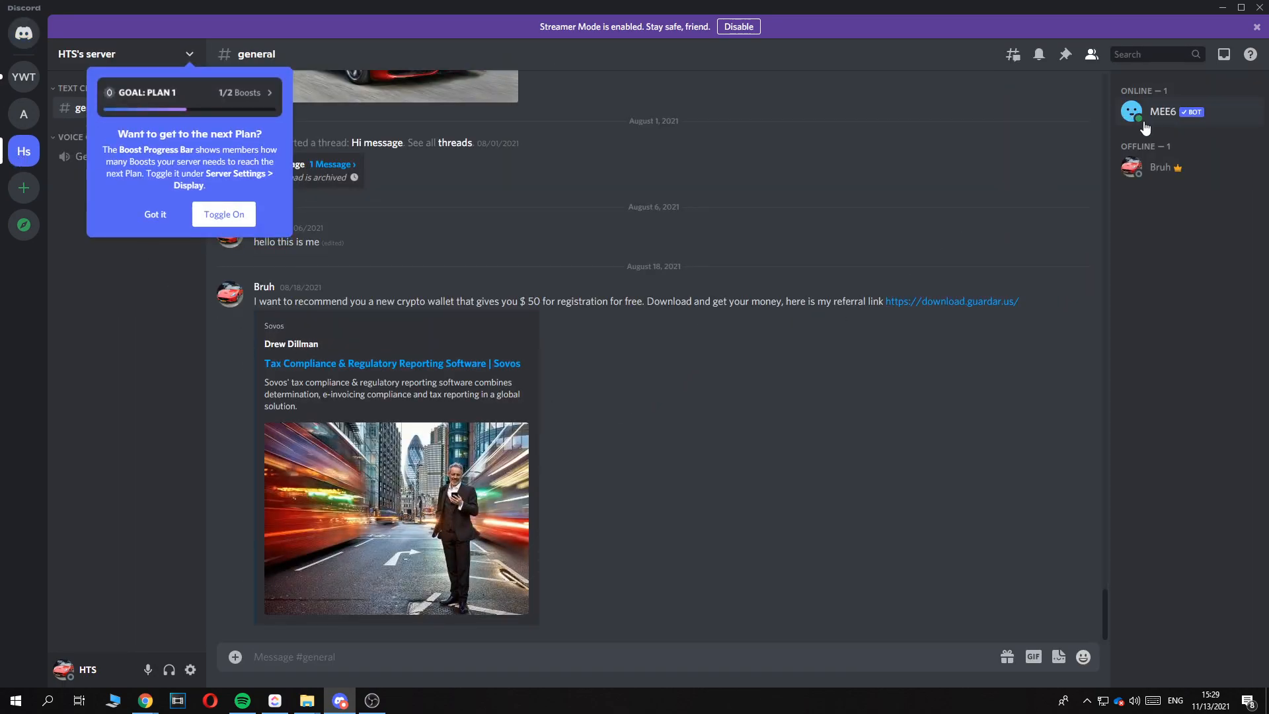